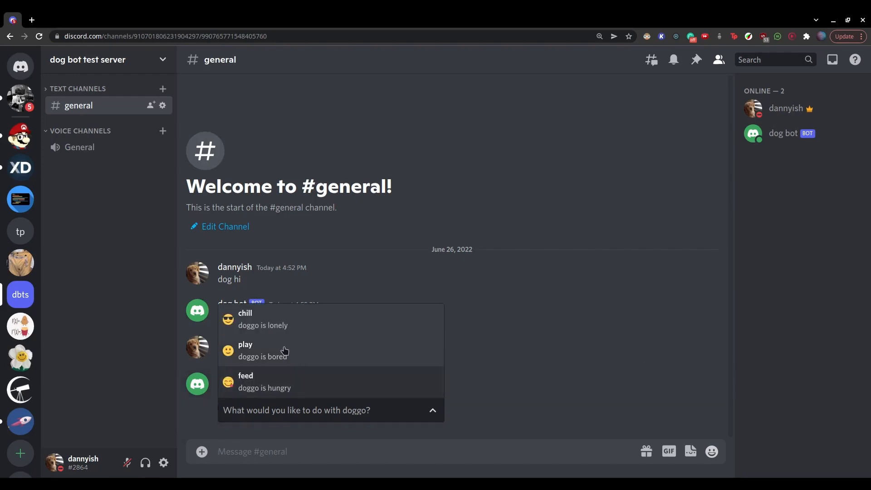
Choose play in the doggo dropdown and preview the lying puppy GIF the bot posts
{"action": "left_click", "coordinate": [278, 350]}
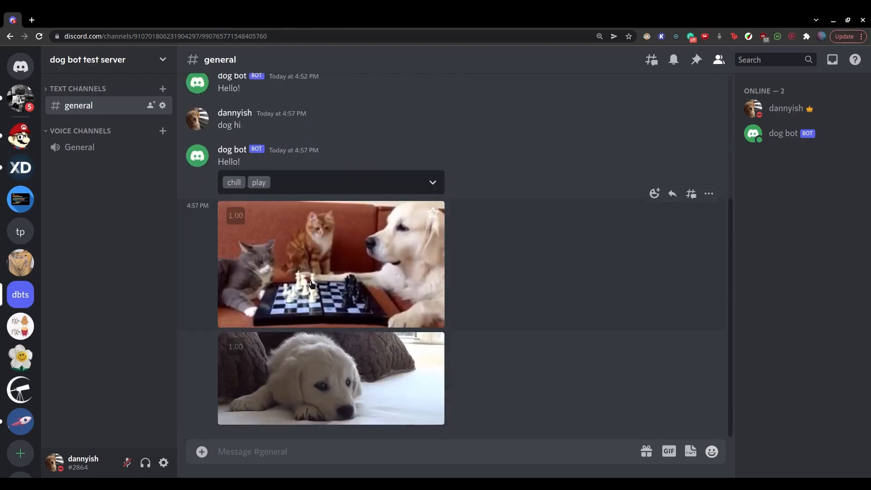
{"action": "left_click", "coordinate": [330, 379]}
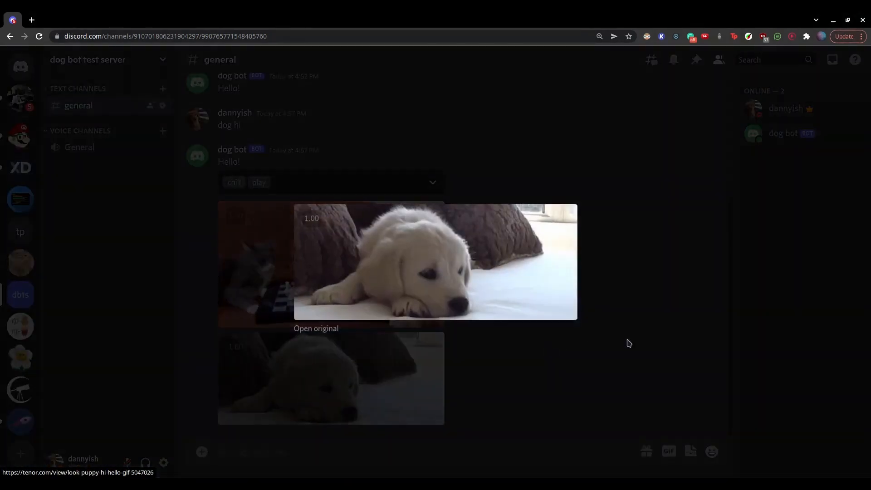
{"action": "left_click", "coordinate": [432, 183]}
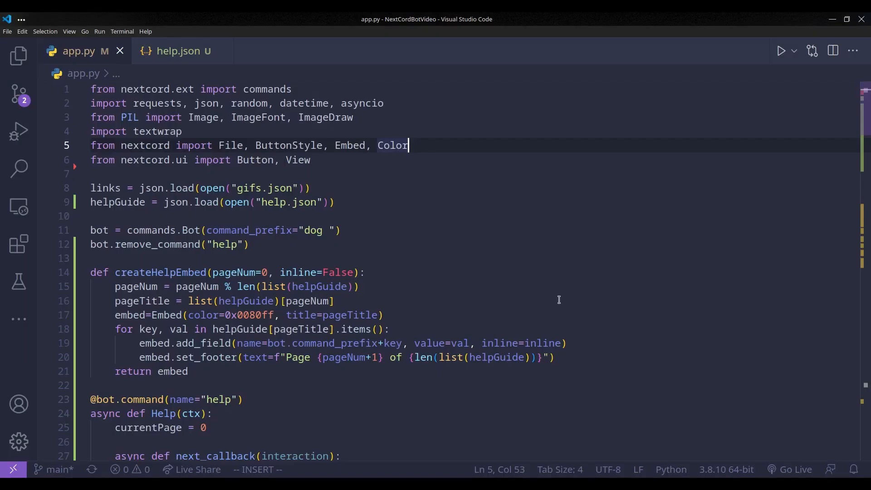
Add SelectOption to the nextcord import and Select to the nextcord.ui import in app.py
{"action": "type", "text": ", SelectOption"}
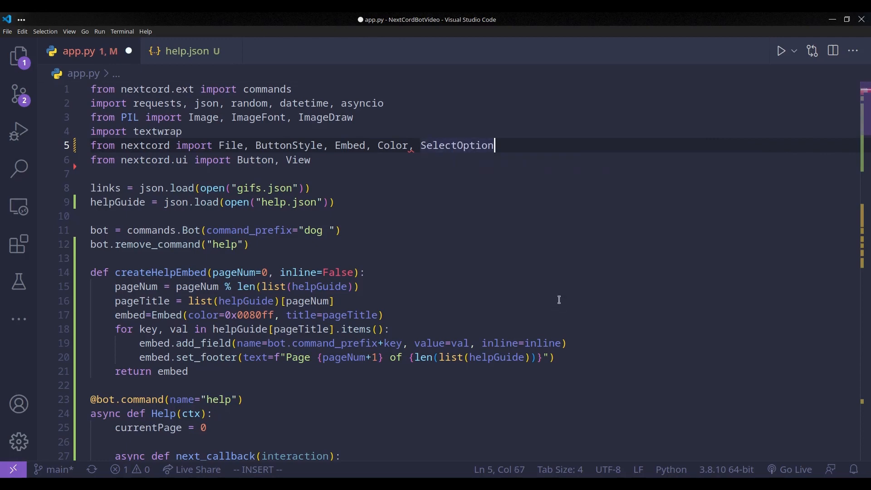
{"action": "left_click", "coordinate": [312, 159]}
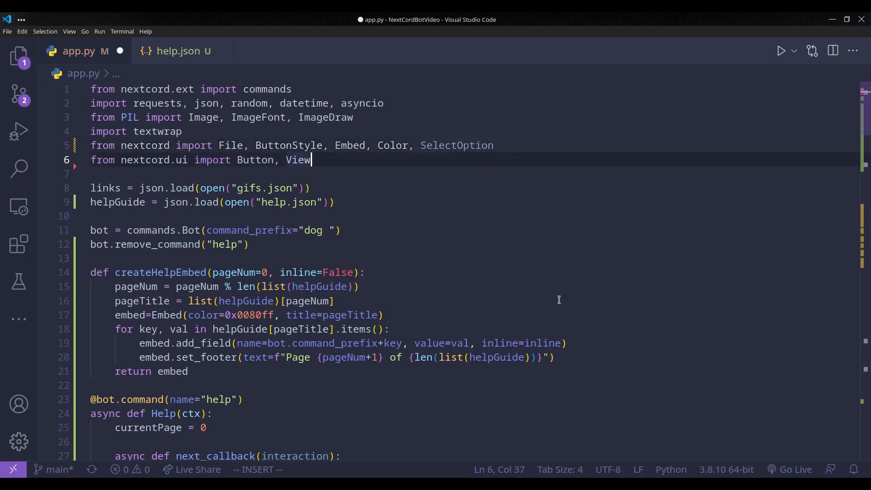
{"action": "type", "text": ", Select"}
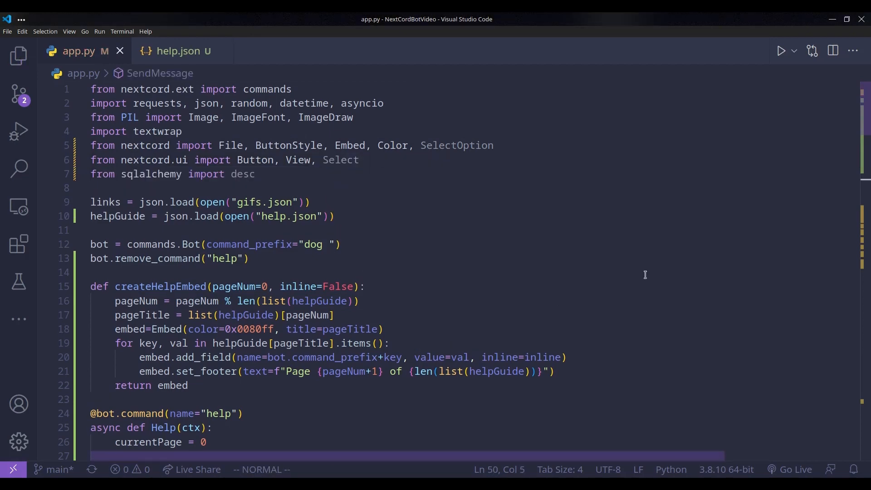
Write option1-3 SelectOptions for chill, play and feed with gif values, descriptions and emoji
{"action": "scroll", "scroll_direction": "down", "scroll_amount": 3}
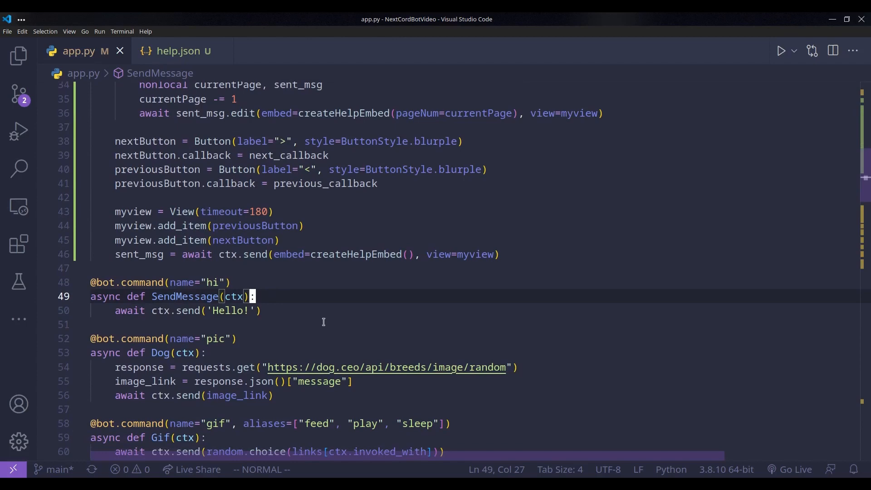
{"action": "type", "text": "option1 = SelectOption(label=\"chill\", value=\"gif\", description=\"doggo is lonely\", emoji=\"😎\")"}
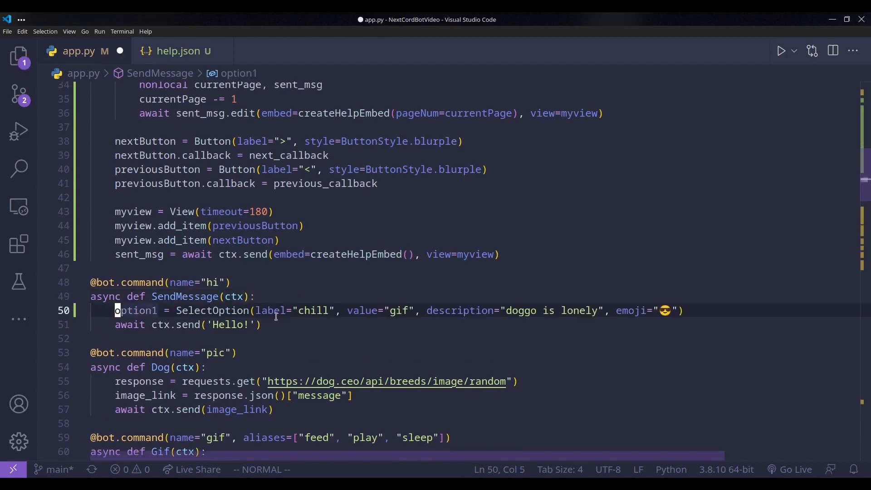
{"action": "mouse_move", "coordinate": [269, 311]}
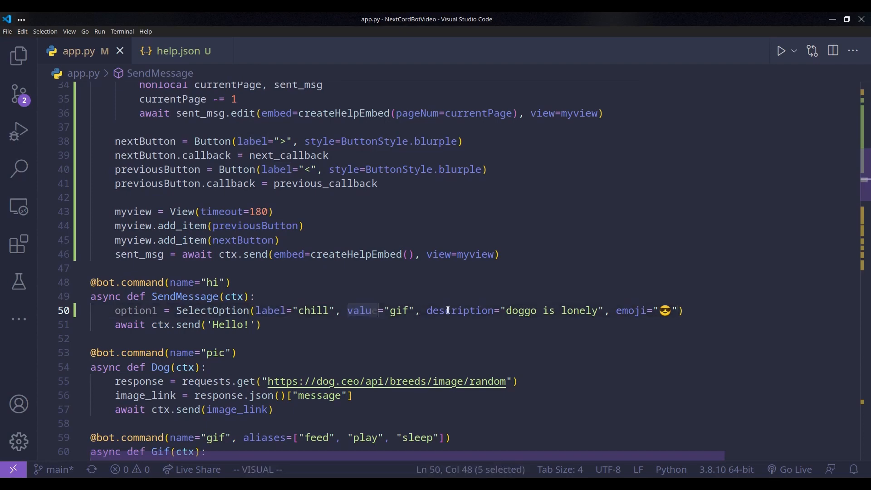
{"action": "mouse_move", "coordinate": [631, 311]}
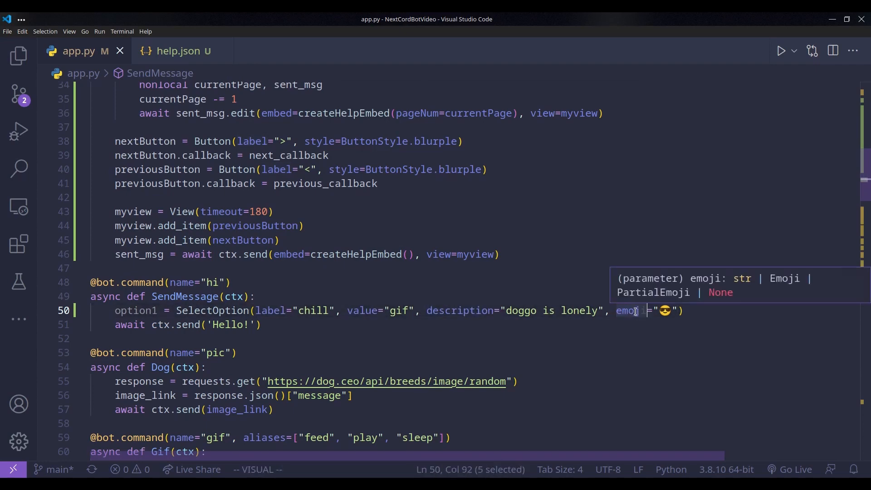
{"action": "type", "text": "p"}
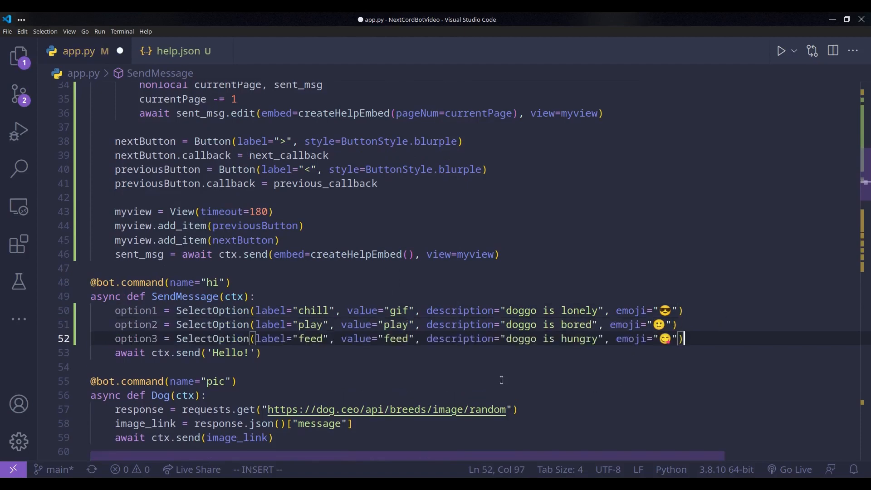
{"action": "mouse_move", "coordinate": [342, 319]}
{"action": "type", "text": "dropdown = Select(placeholder=\"What would you like to do with doggo?\", options=[option1, option2, option3], max_values=3)"}
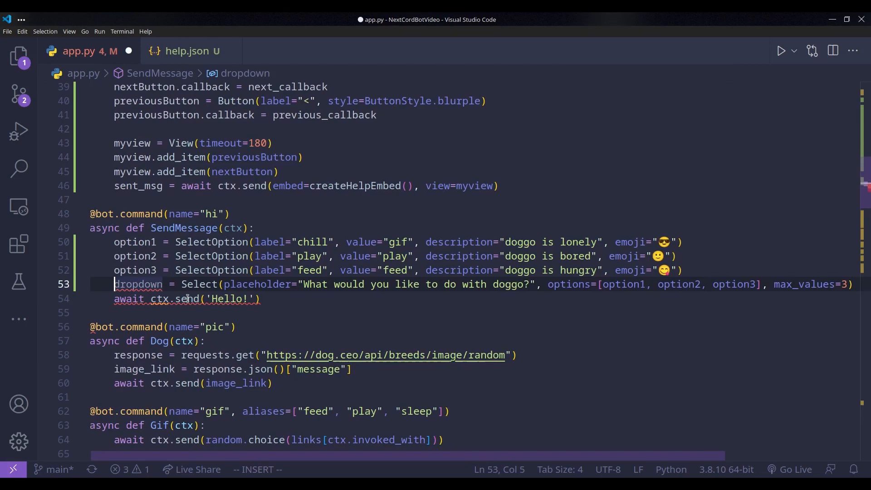
Create dropdown = Select with the doggo question placeholder, the three options and max_values=3
{"action": "left_click", "coordinate": [262, 284]}
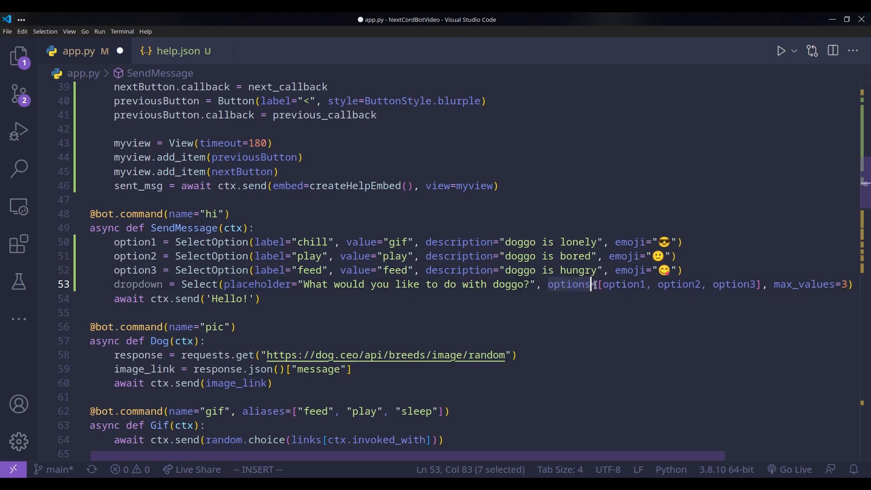
{"action": "left_click", "coordinate": [158, 256]}
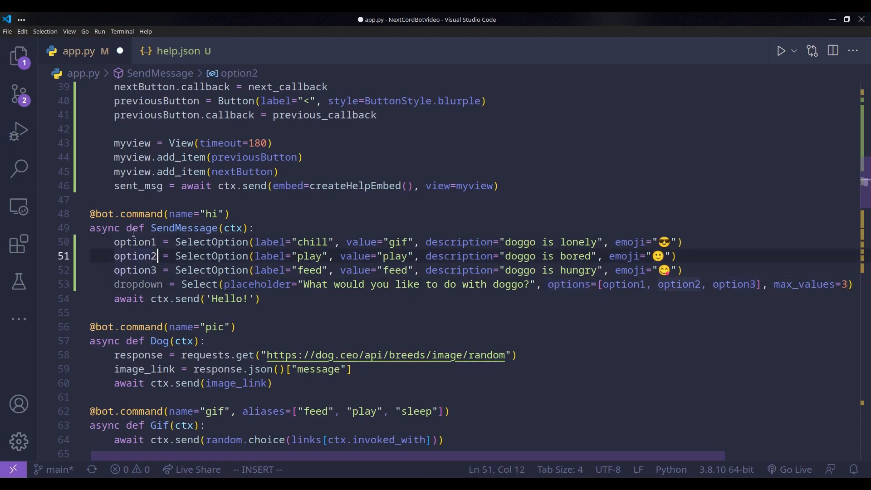
{"action": "scroll", "scroll_direction": "right", "scroll_amount": 3}
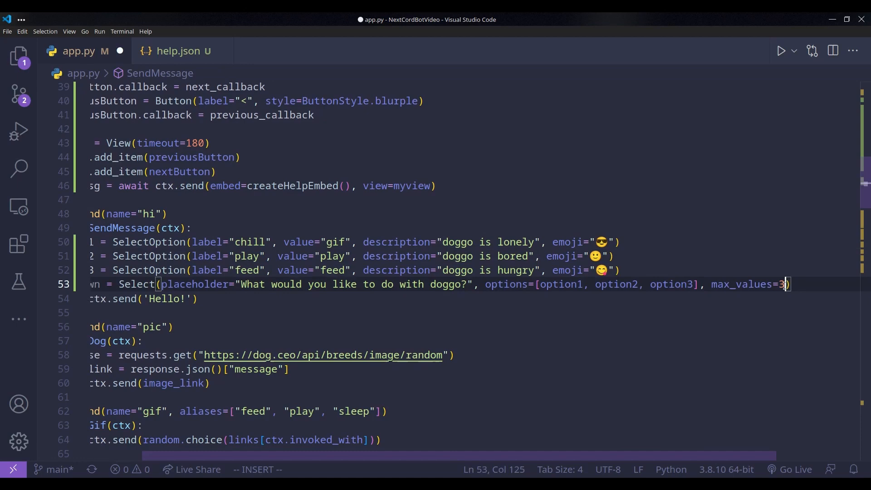
{"action": "scroll", "scroll_direction": "left", "scroll_amount": 3}
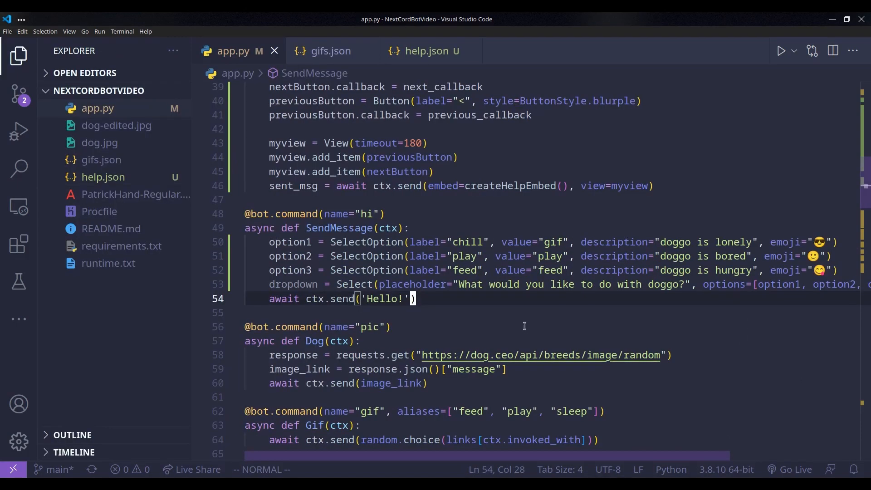
{"action": "mouse_move", "coordinate": [393, 311]}
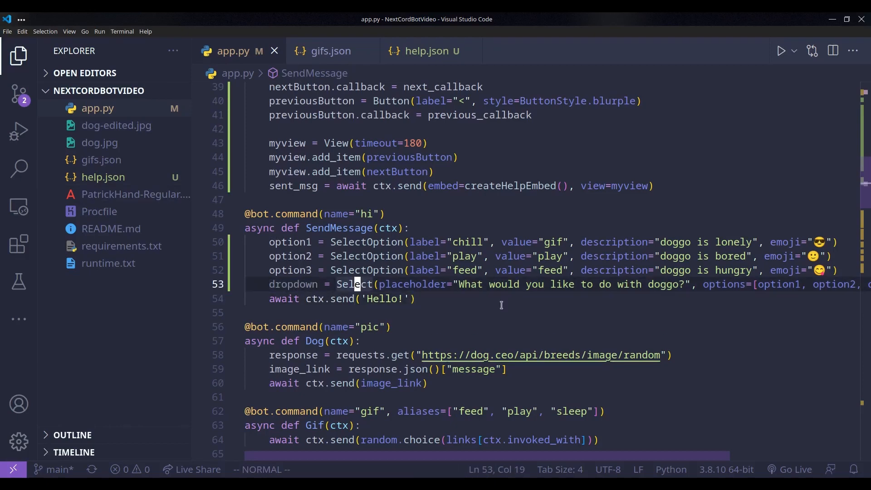
{"action": "mouse_move", "coordinate": [436, 214]}
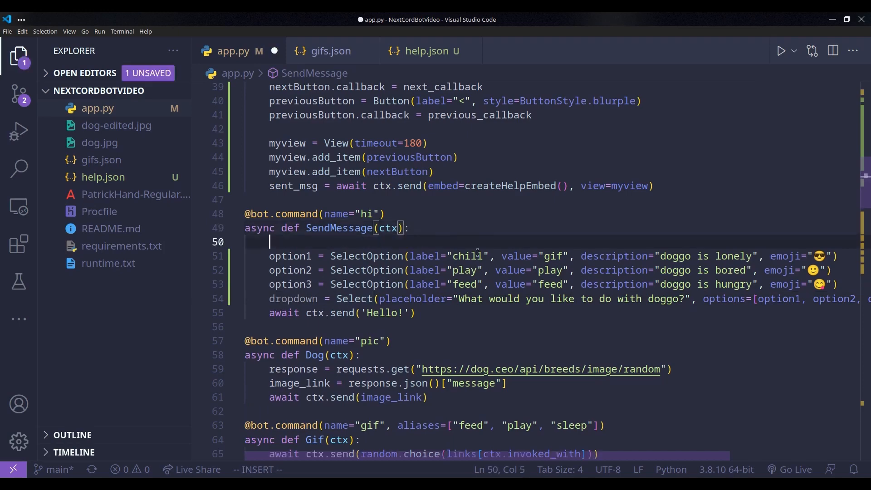
Define async dropdown_callback(interaction) starting a for loop over dropdown.values, then check gifs.json
{"action": "type", "text": "async def d"}
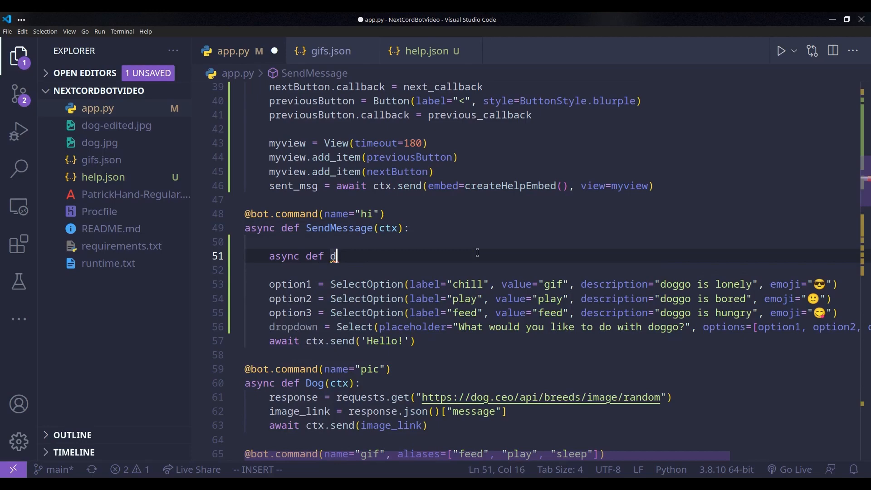
{"action": "type", "text": "ropdown_cal"}
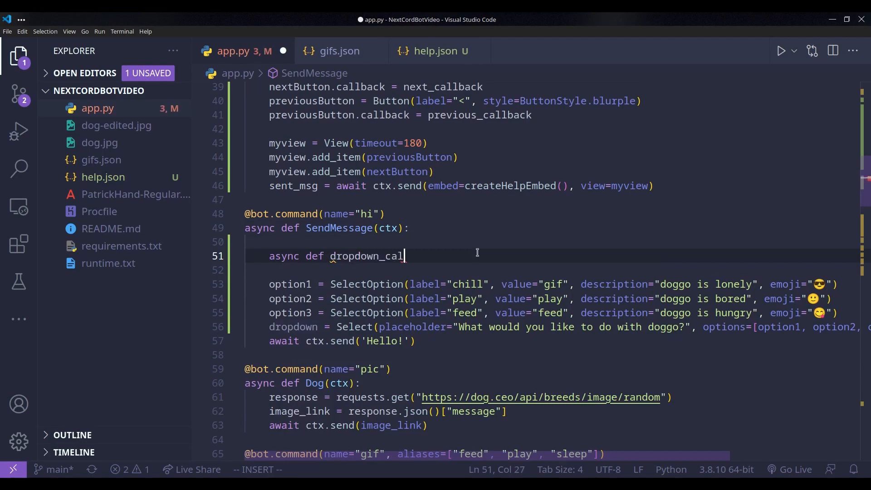
{"action": "type", "text": "back(intera"}
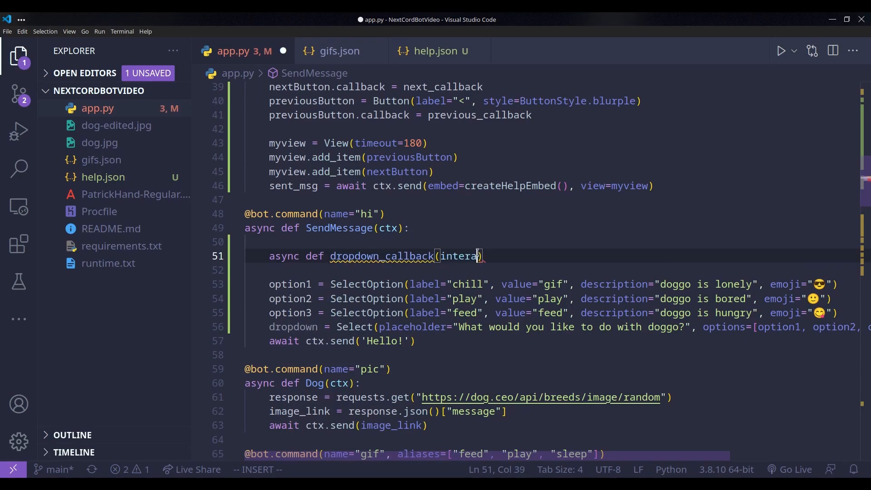
{"action": "type", "text": "ction):"}
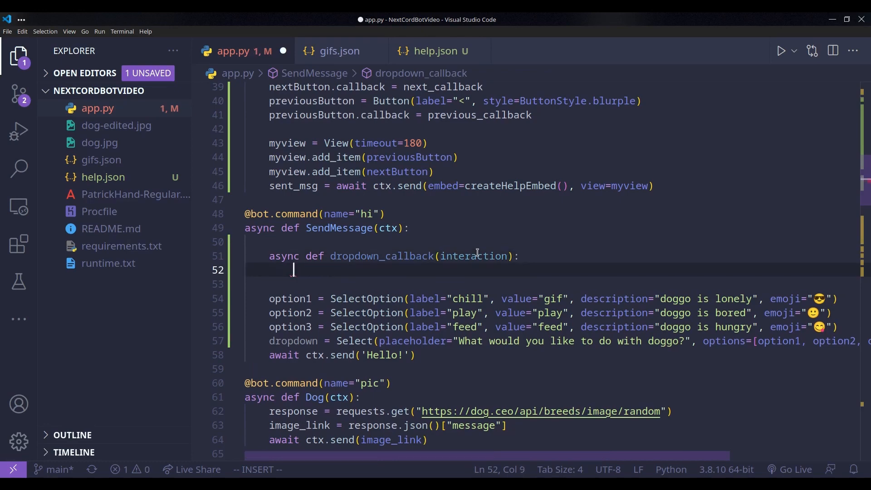
{"action": "type", "text": "for value in dropdown.values"}
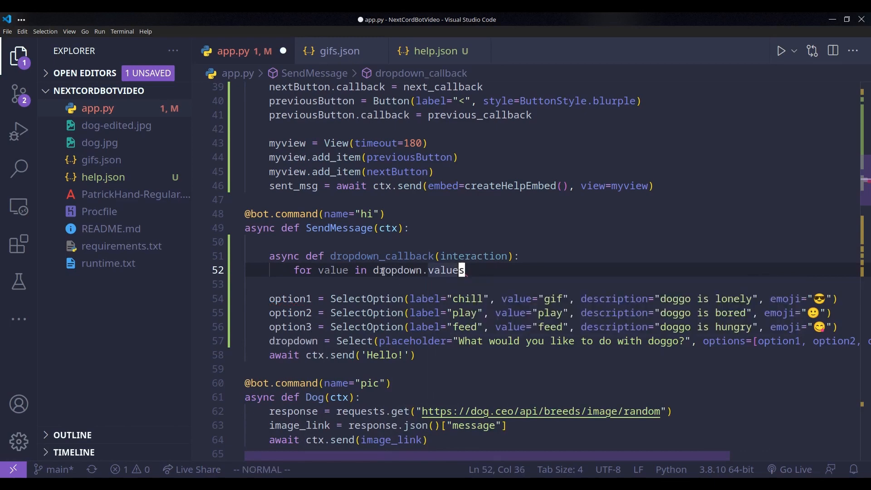
{"action": "key", "text": "v"}
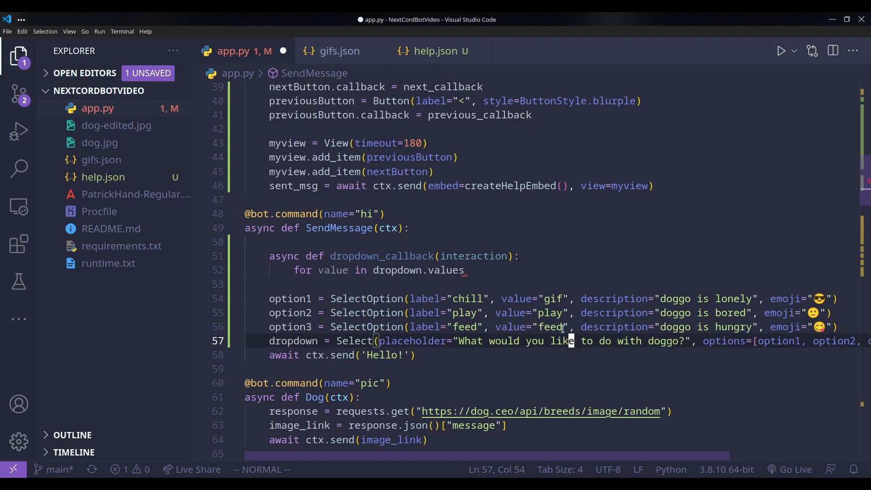
{"action": "left_click", "coordinate": [338, 51]}
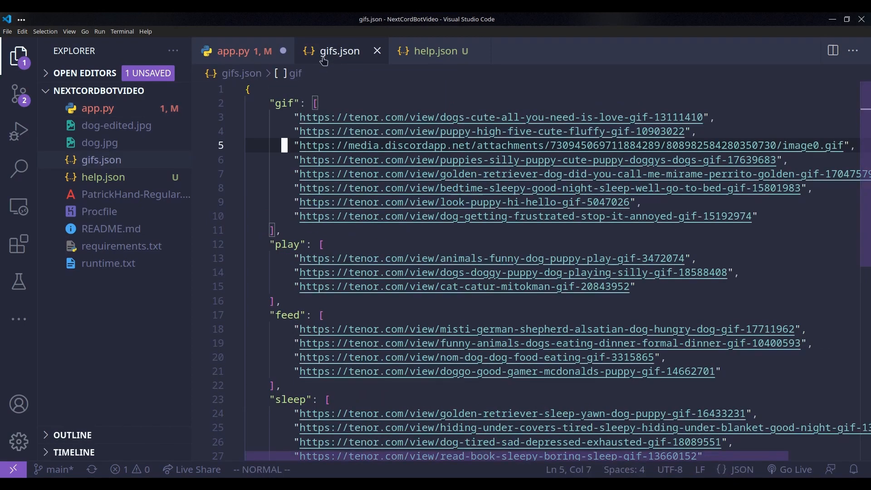
Compare gifs.json category keys with app.py and finish the loop header with a colon and body line
{"action": "scroll", "scroll_direction": "down", "scroll_amount": 3}
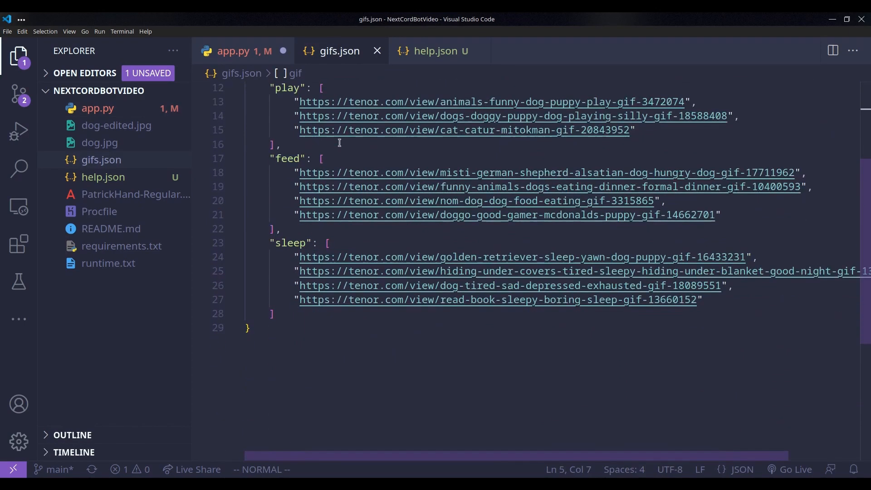
{"action": "scroll", "scroll_direction": "up", "scroll_amount": 3}
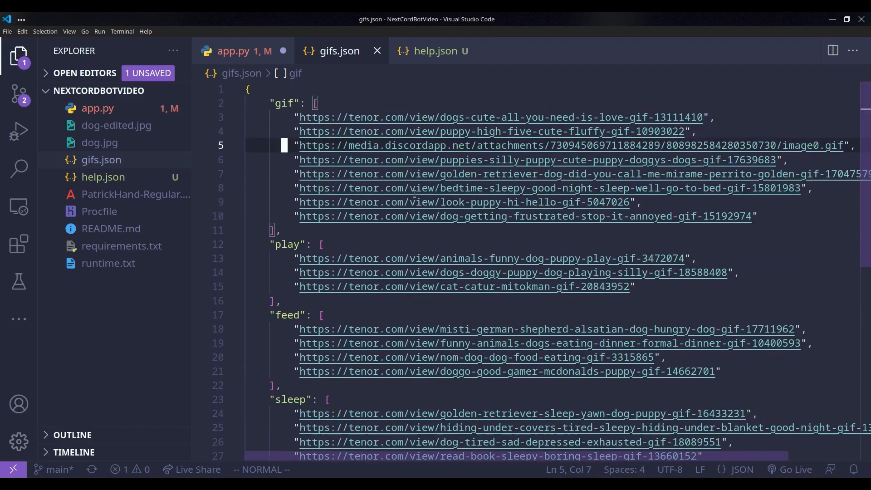
{"action": "left_click", "coordinate": [237, 51]}
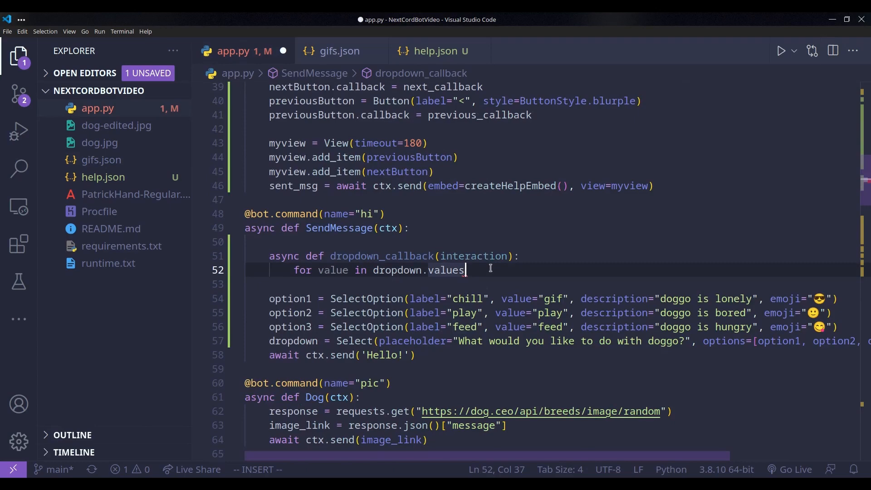
{"action": "left_click", "coordinate": [338, 51]}
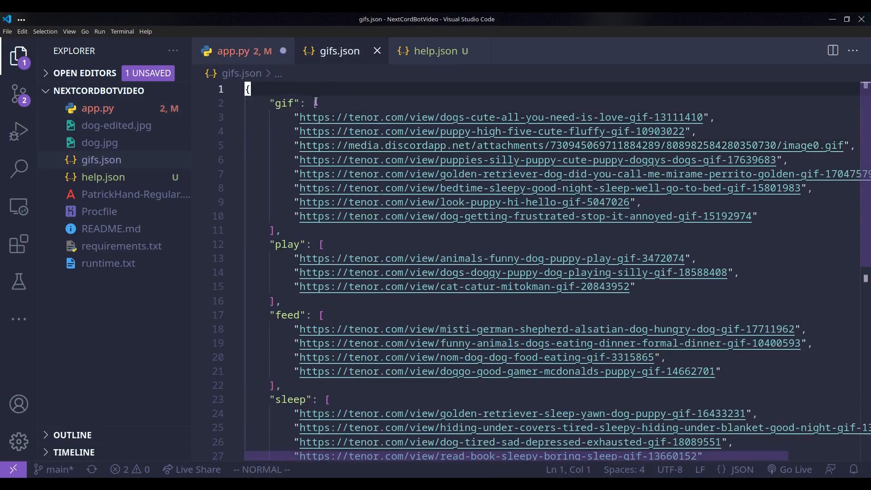
{"action": "left_click", "coordinate": [238, 51]}
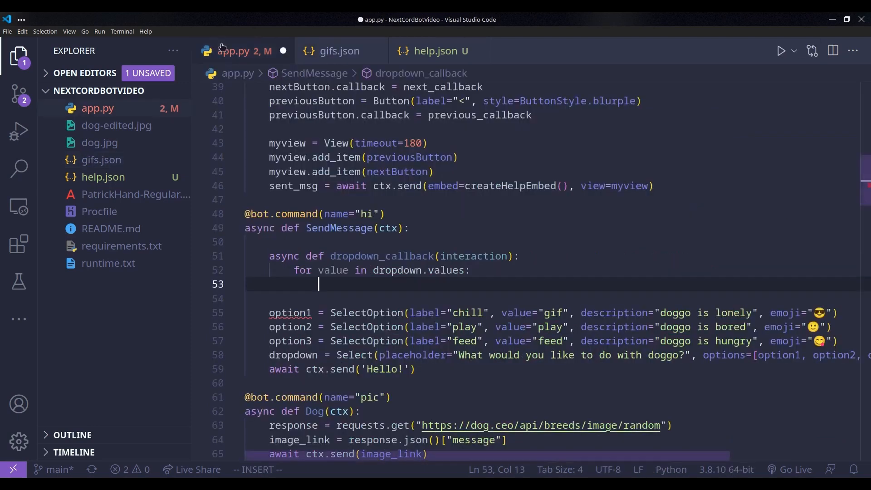
Send random.choice(links[value]) per value, set dropdown.callback and add the dropdown to a myview View
{"action": "type", "text": "await ctx.send(random.choice(links[value]))"}
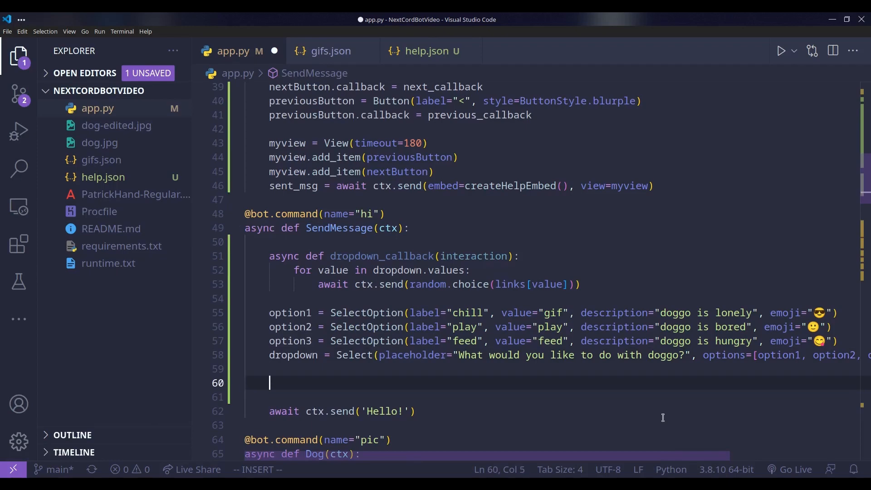
{"action": "type", "text": "dropdown.callback = dropdown_callback"}
{"action": "left_click", "coordinate": [546, 397]}
{"action": "type", "text": "myview = View(timeout=180)"}
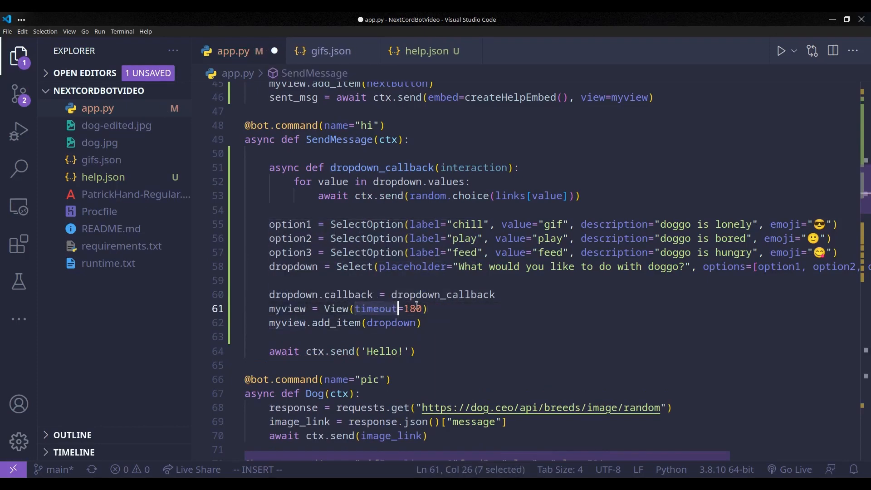
{"action": "left_click", "coordinate": [280, 324]}
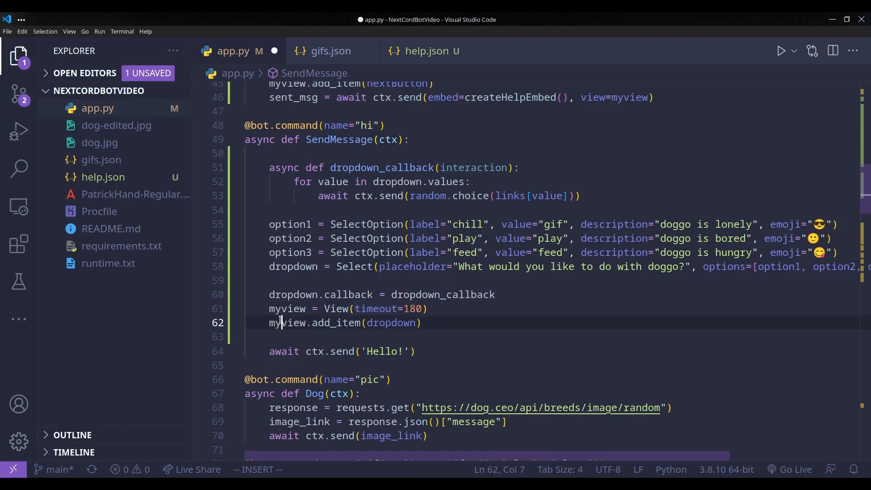
{"action": "double_click", "coordinate": [288, 323]}
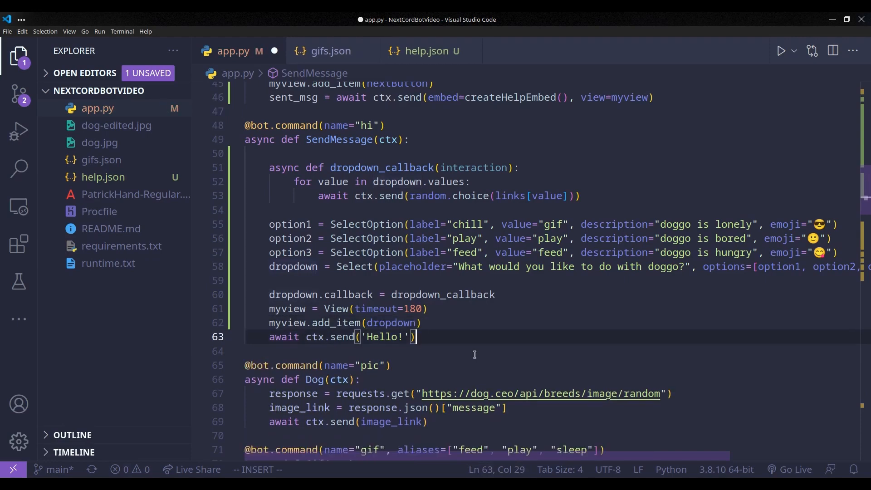
Pass view=myview with the 'Hello!' reply and start the bot with python3
{"action": "type", "text": ", view="}
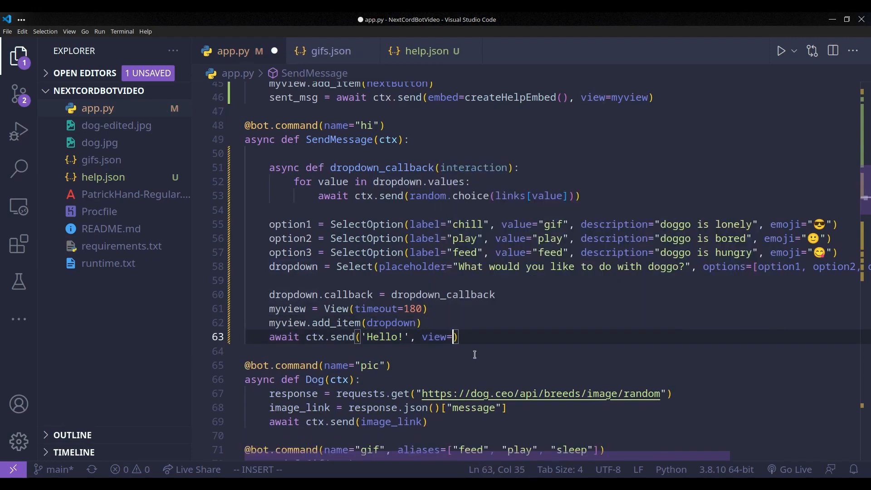
{"action": "type", "text": "myview"}
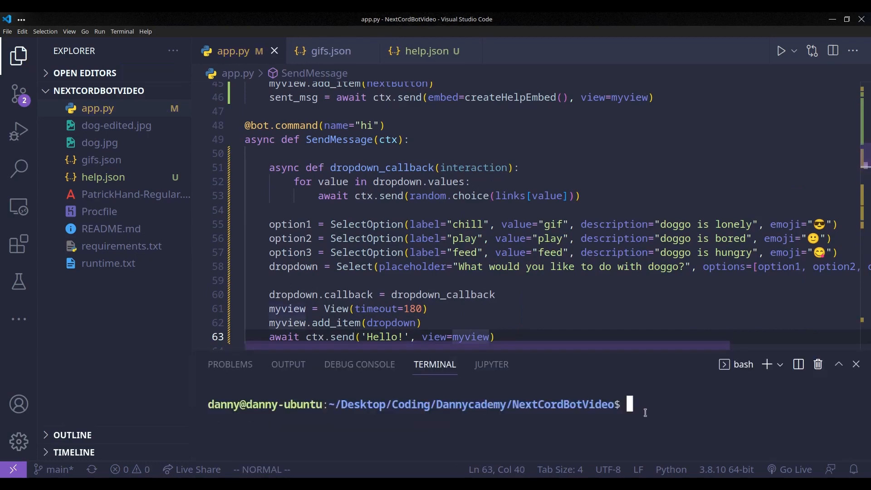
{"action": "type", "text": "python3"}
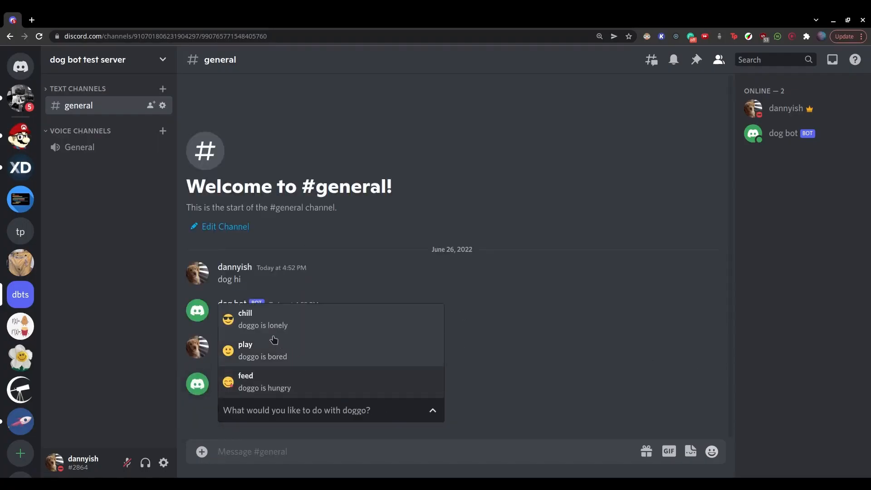
Send 'dog hi', pick doggo activities from the dropdown and preview the puppy GIF reply
{"action": "left_click", "coordinate": [278, 345]}
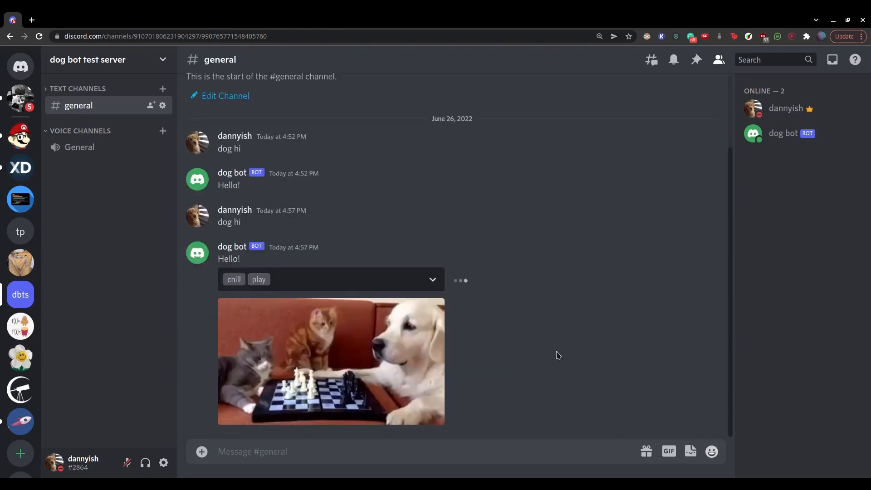
{"action": "scroll", "scroll_direction": "down", "scroll_amount": 3}
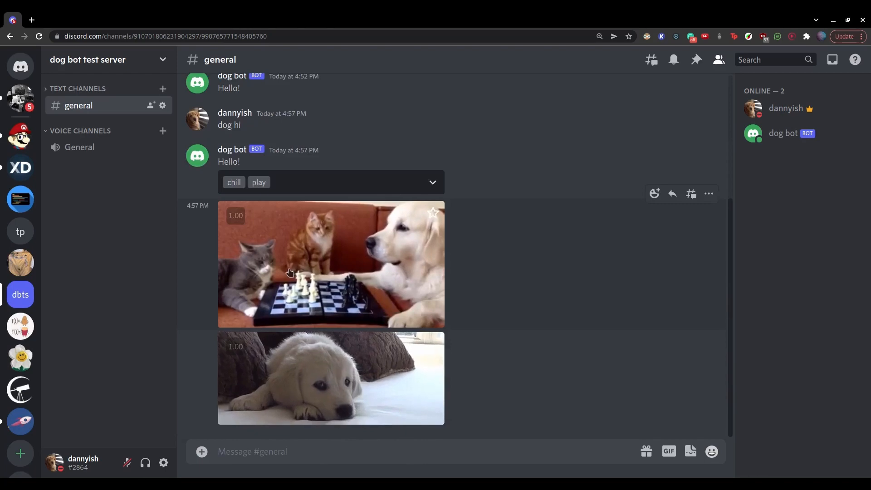
{"action": "left_click", "coordinate": [331, 377]}
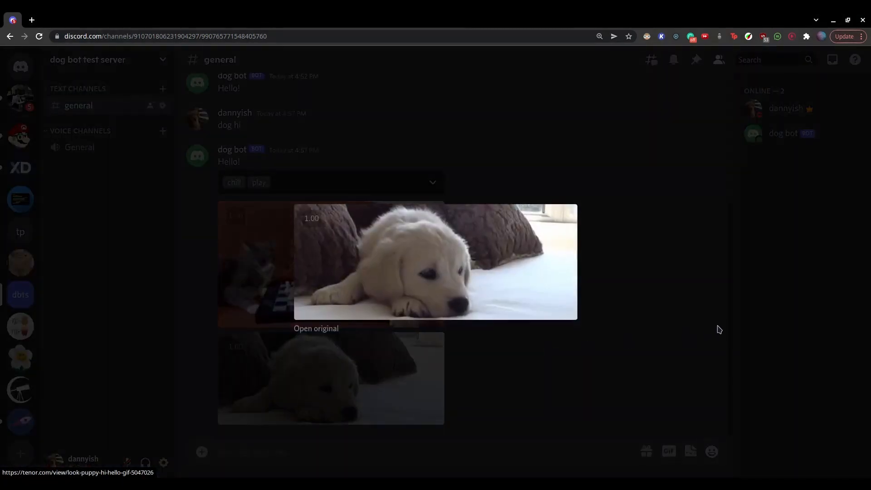
{"action": "left_click", "coordinate": [433, 183]}
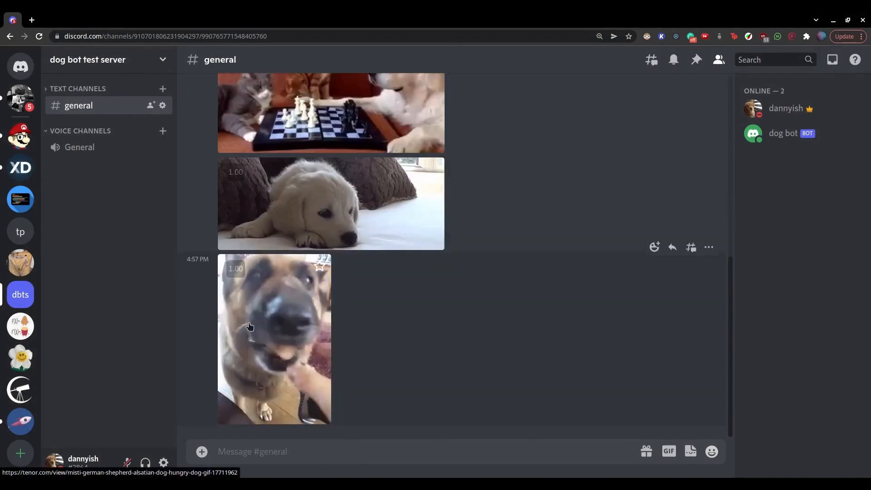
Review the posted GIFs and reopen the doggo activity dropdown for more choices
{"action": "scroll", "scroll_direction": "up", "scroll_amount": 3}
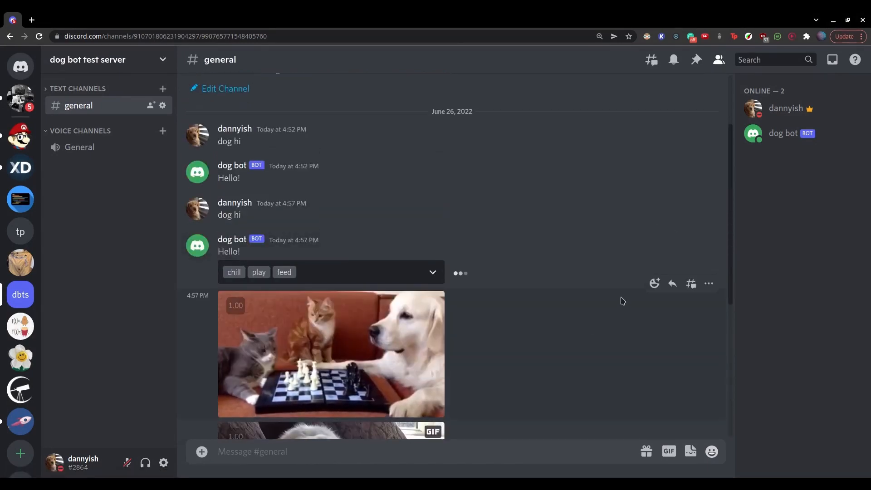
{"action": "scroll", "scroll_direction": "down", "scroll_amount": 3}
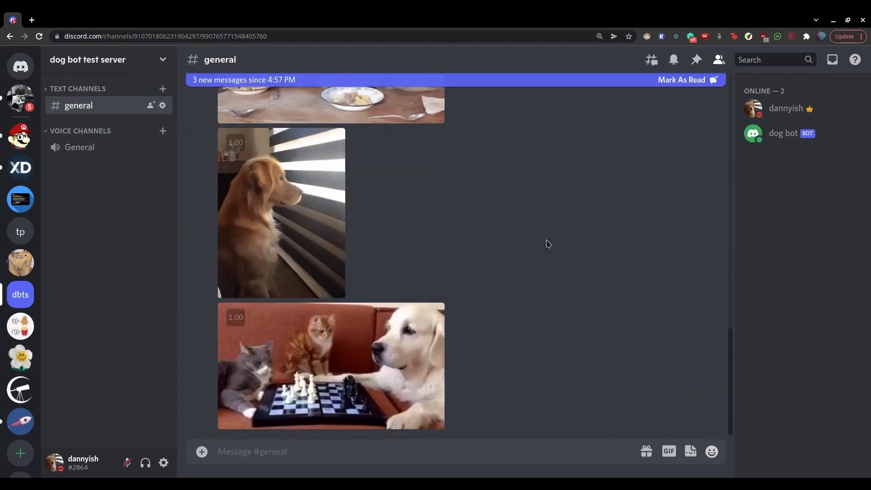
{"action": "scroll", "scroll_direction": "up", "scroll_amount": 3}
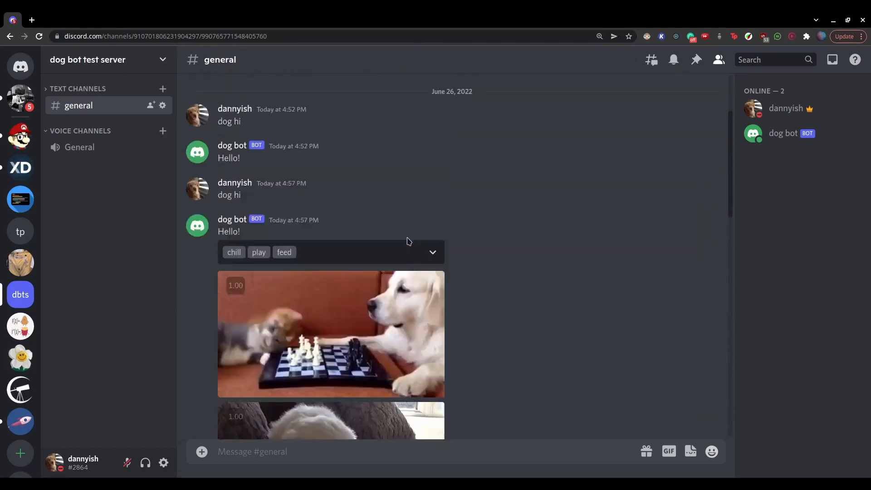
{"action": "left_click", "coordinate": [432, 251]}
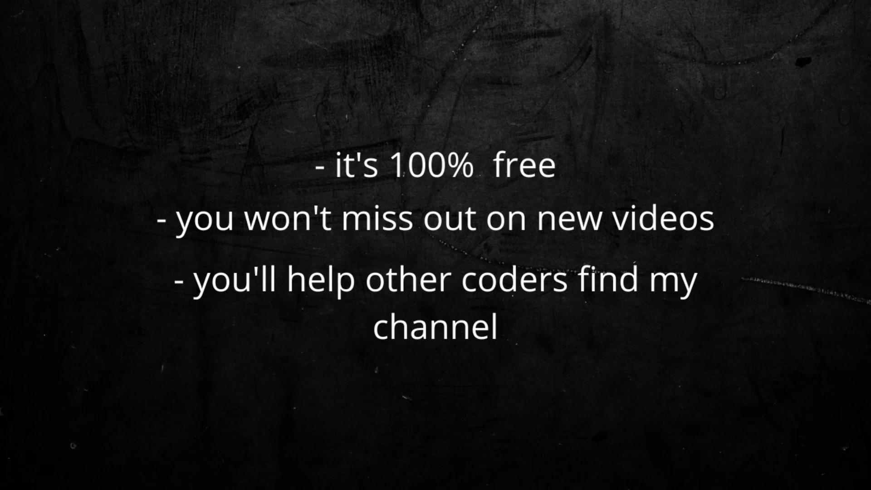
{"action": "left_click", "coordinate": [416, 102]}
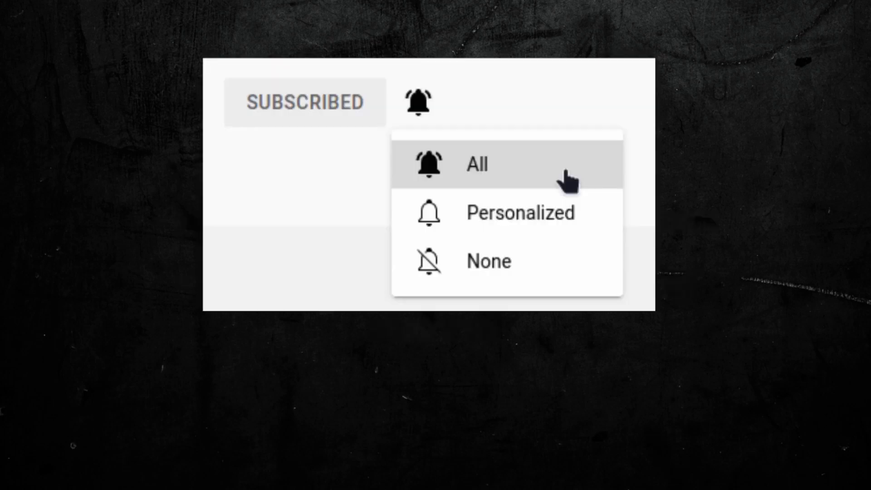